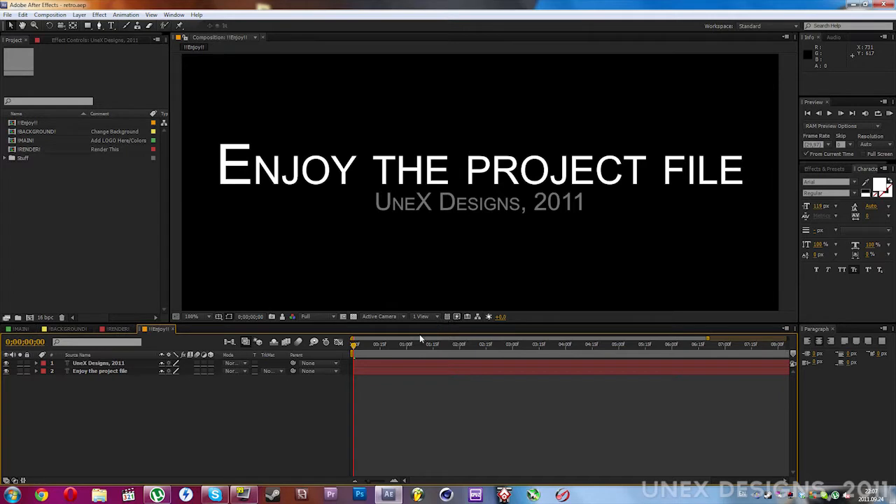
{"action": "mouse_move", "coordinate": [415, 306]}
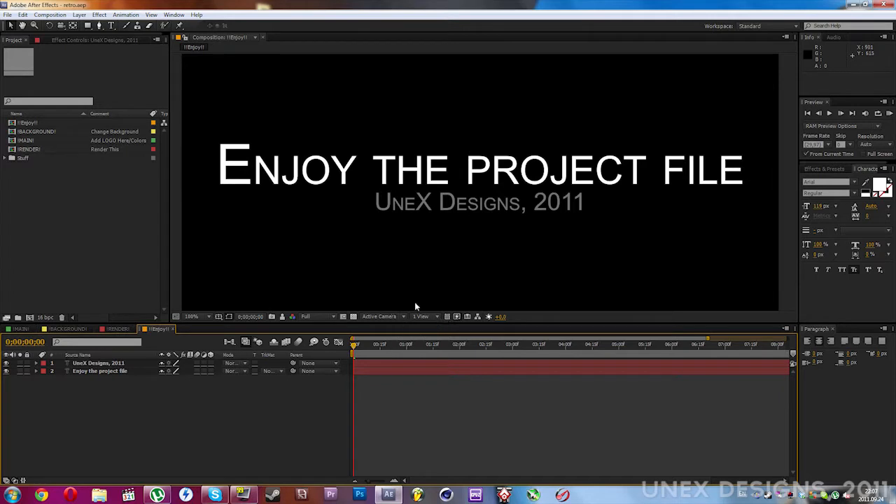
{"action": "mouse_move", "coordinate": [408, 278]}
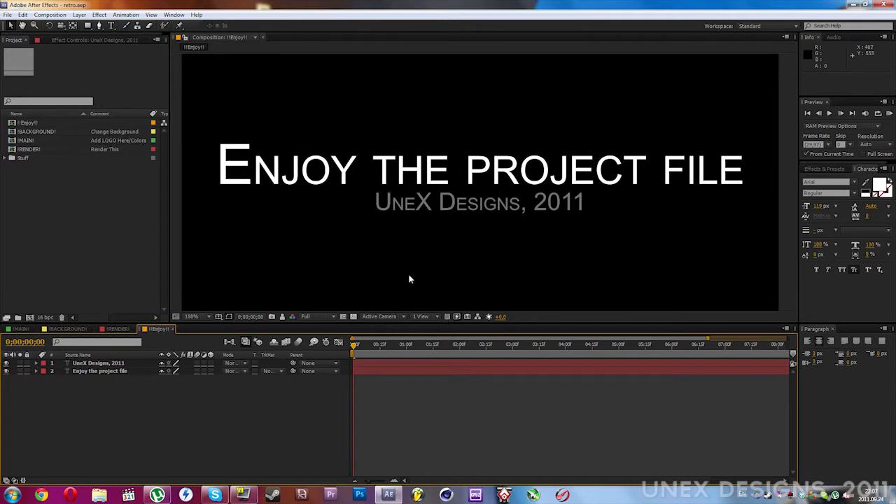
{"action": "mouse_move", "coordinate": [403, 275]}
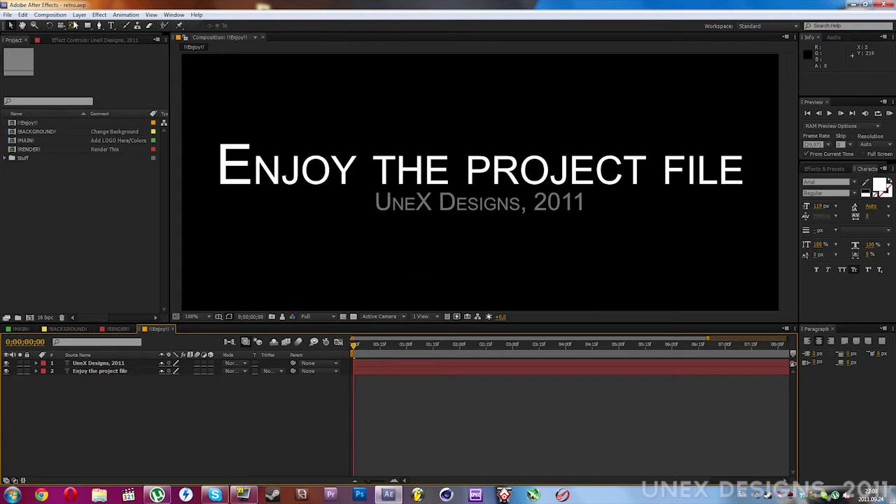
{"action": "mouse_move", "coordinate": [62, 338]}
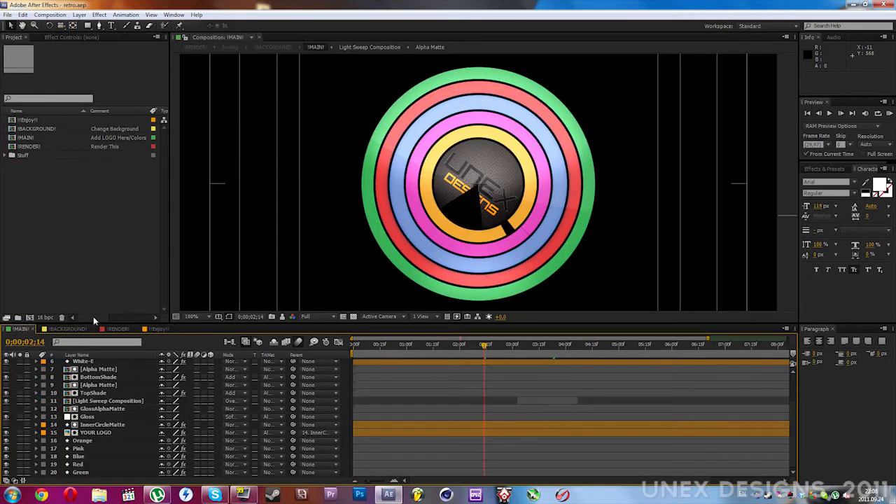
Scrub through the RENDER composition to watch the rings form around the logo.
{"action": "left_click", "coordinate": [117, 329]}
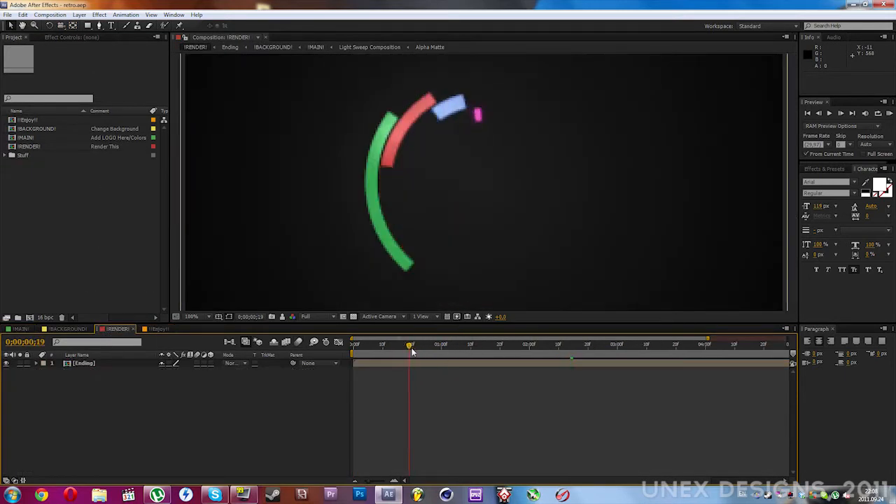
{"action": "left_click_drag", "start_coordinate": [409, 344], "coordinate": [555, 344]}
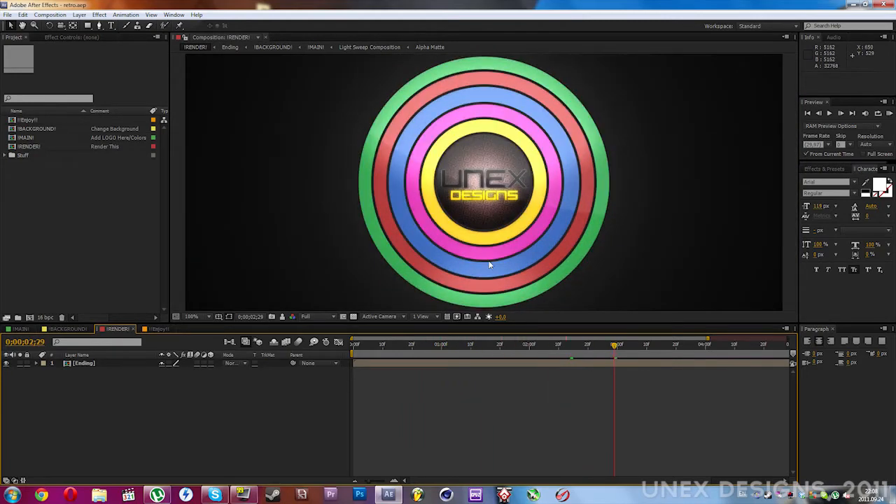
{"action": "mouse_move", "coordinate": [250, 418]}
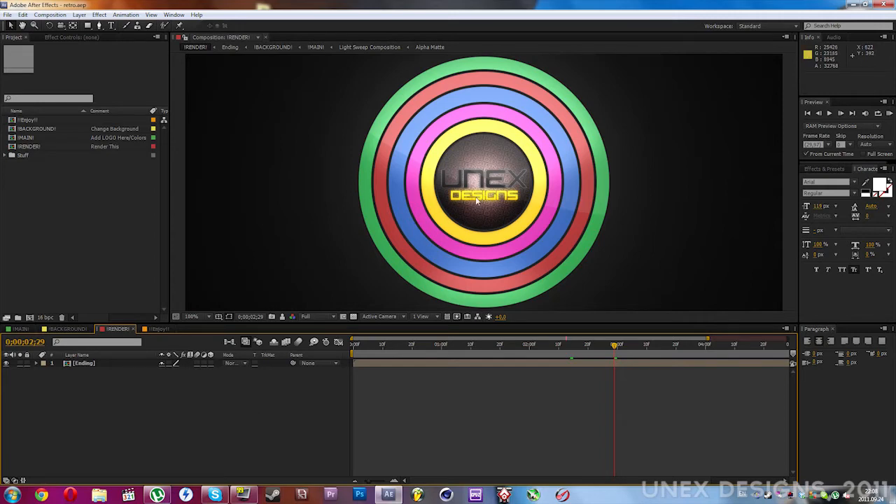
{"action": "mouse_move", "coordinate": [261, 321]}
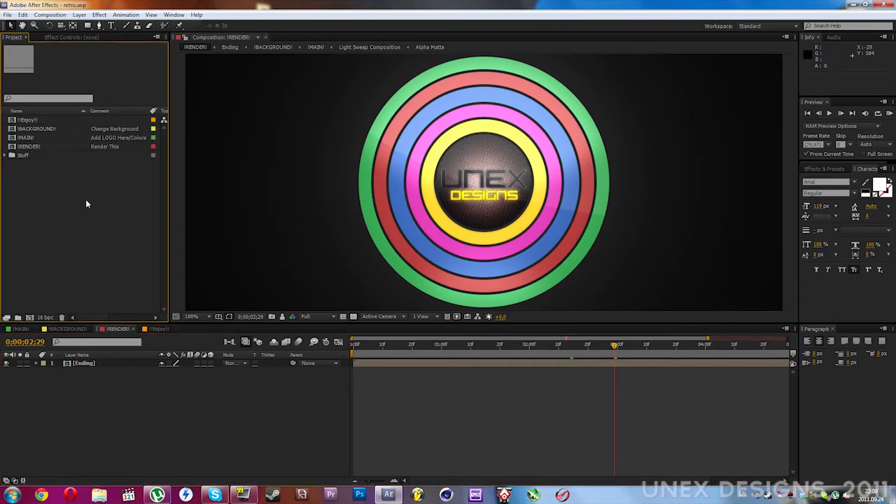
Import the U logo PSD into the project as Merged Layers footage.
{"action": "right_click", "coordinate": [86, 203]}
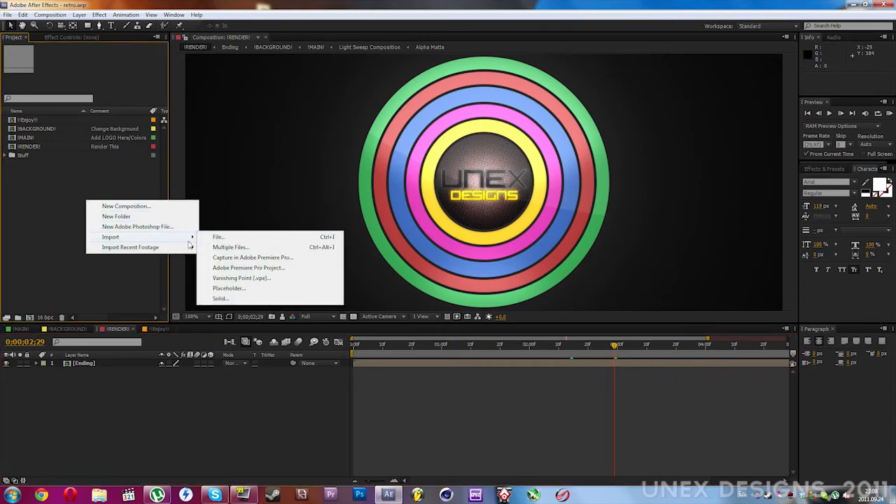
{"action": "left_click", "coordinate": [218, 236]}
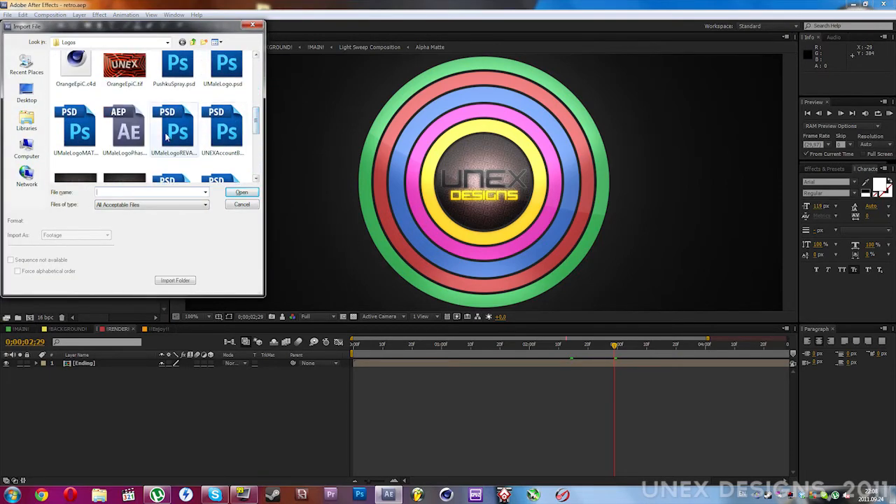
{"action": "left_click", "coordinate": [240, 192]}
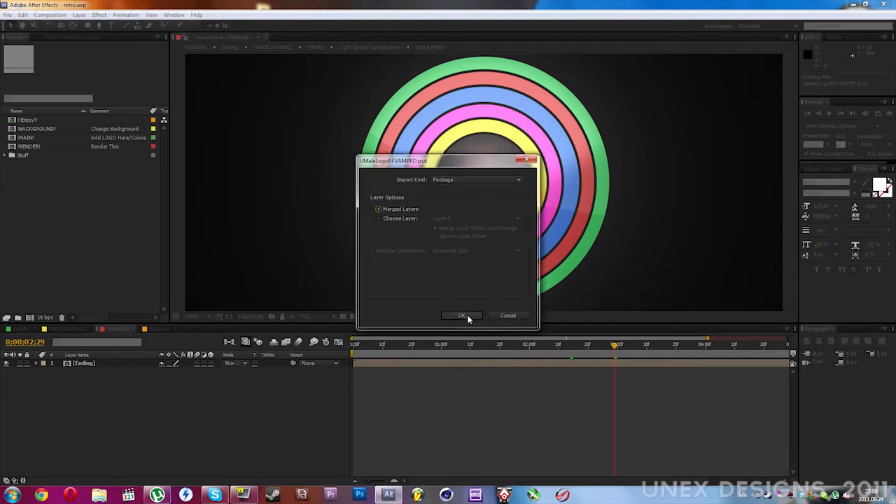
{"action": "left_click", "coordinate": [462, 315]}
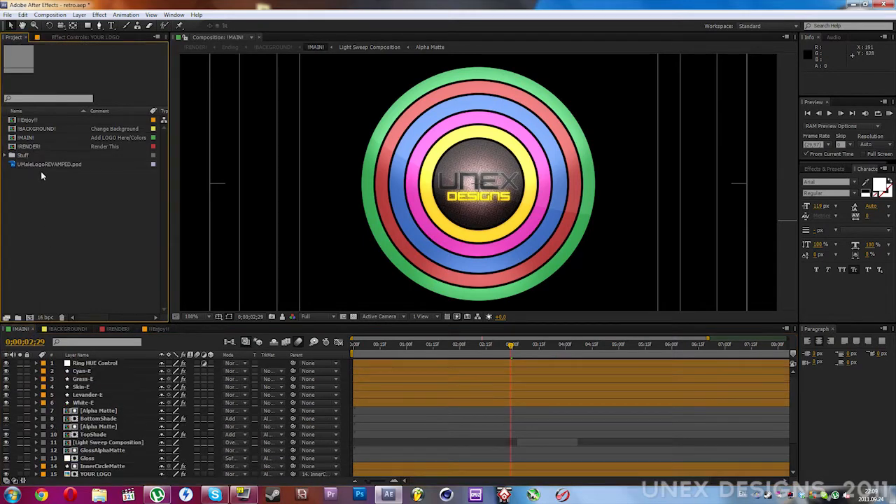
Replace the YOUR LOGO layer's source with the imported U logo PSD.
{"action": "scroll", "scroll_direction": "down", "scroll_amount": 3}
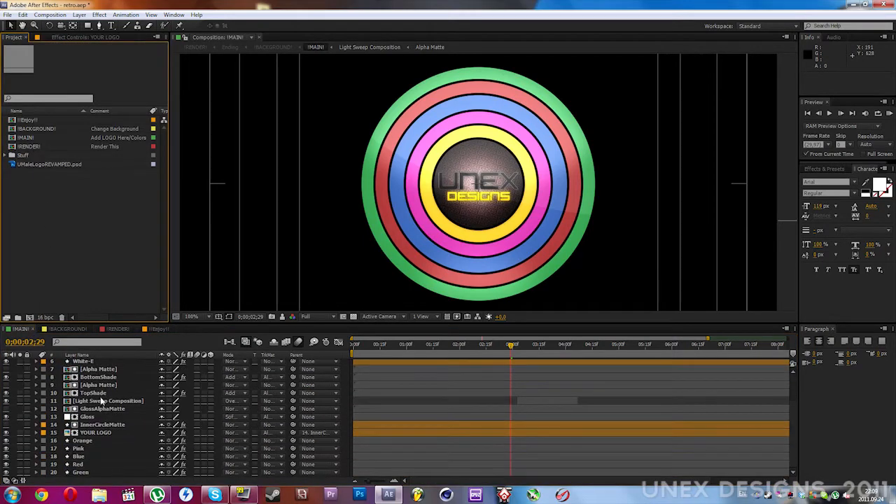
{"action": "left_click", "coordinate": [95, 431]}
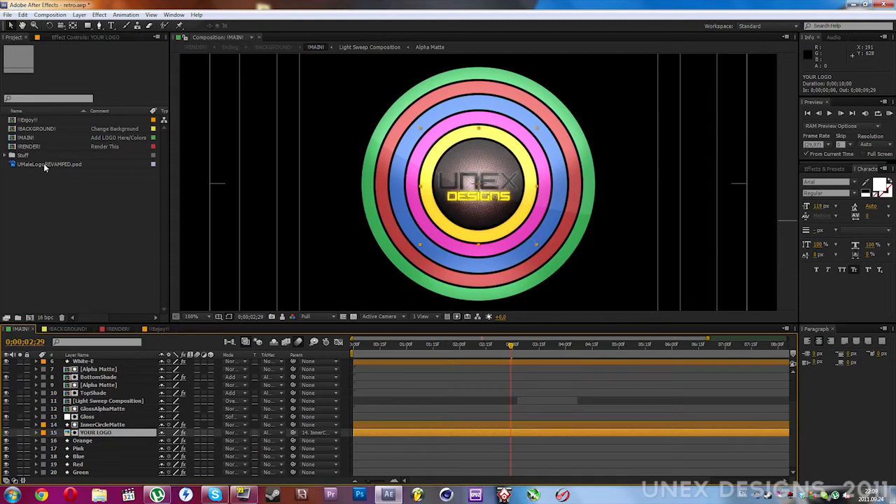
{"action": "left_click", "coordinate": [49, 164]}
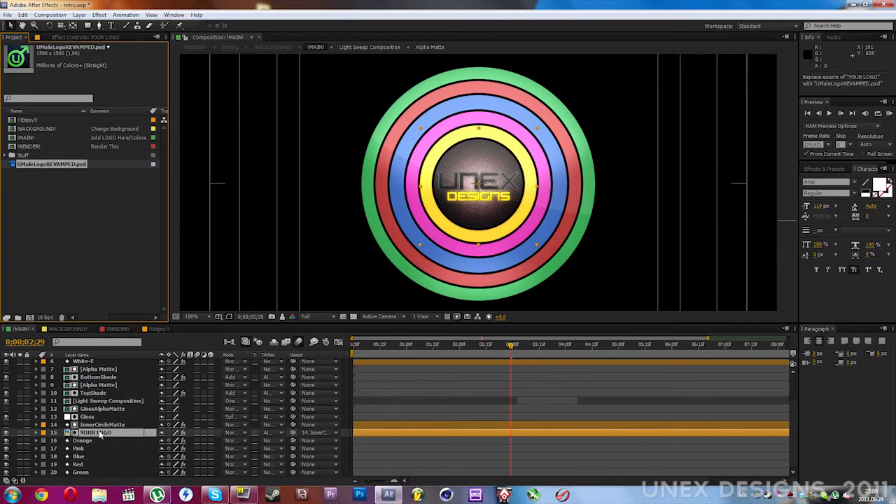
{"action": "left_click", "coordinate": [98, 432]}
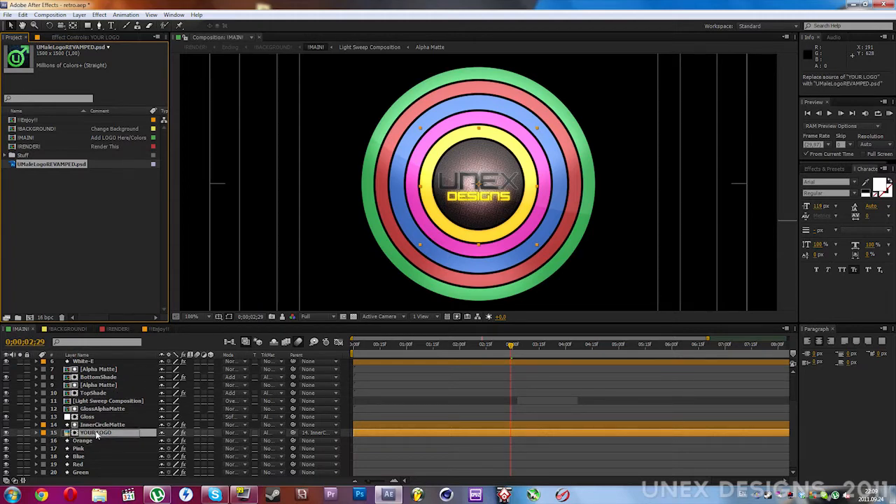
{"action": "left_click", "coordinate": [96, 431]}
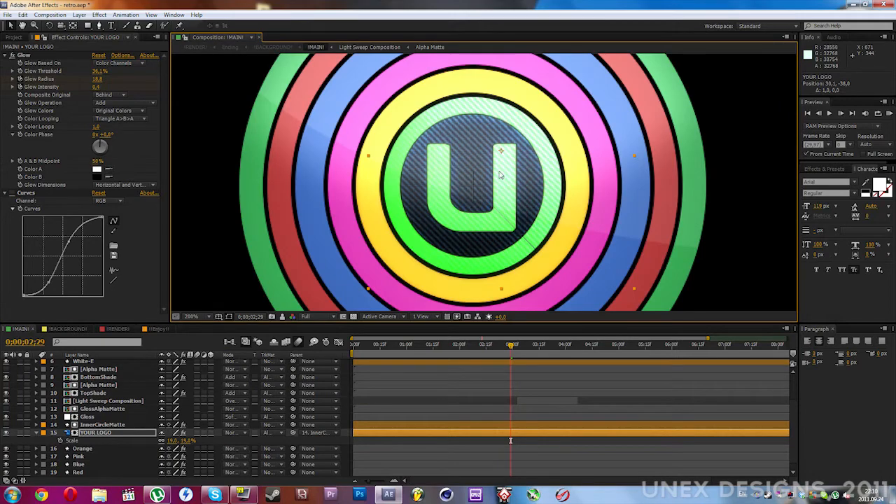
{"action": "mouse_move", "coordinate": [501, 154]}
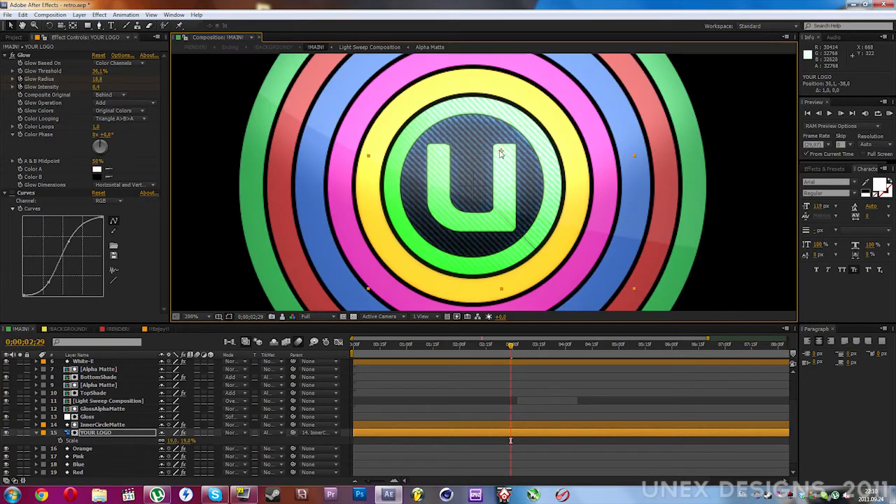
Position the U logo at the rings' centre and restore fit magnification.
{"action": "left_click", "coordinate": [191, 316]}
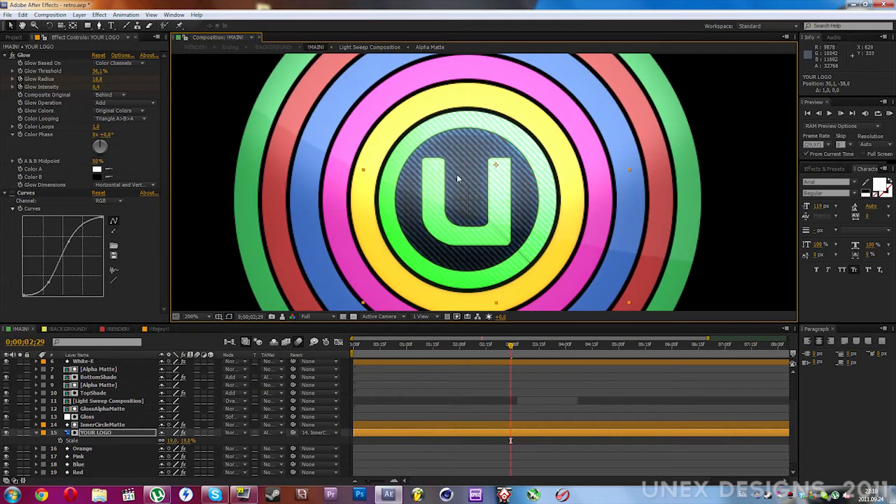
{"action": "mouse_move", "coordinate": [72, 26]}
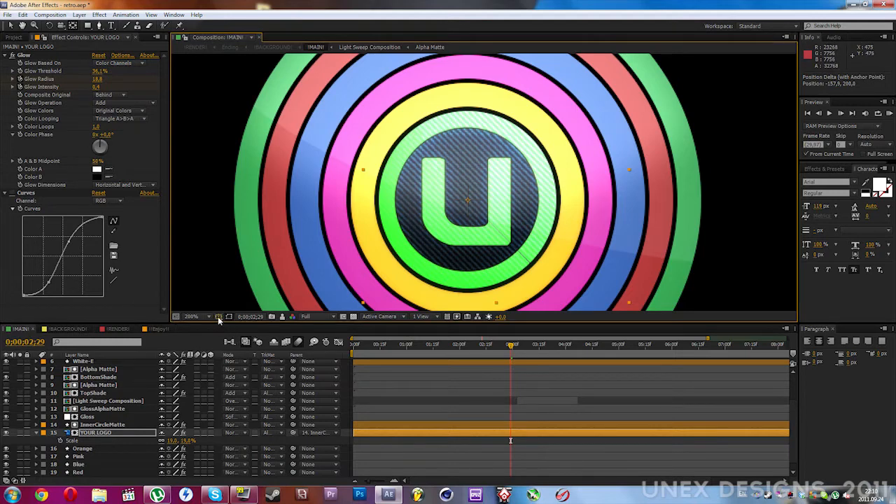
{"action": "left_click", "coordinate": [230, 316]}
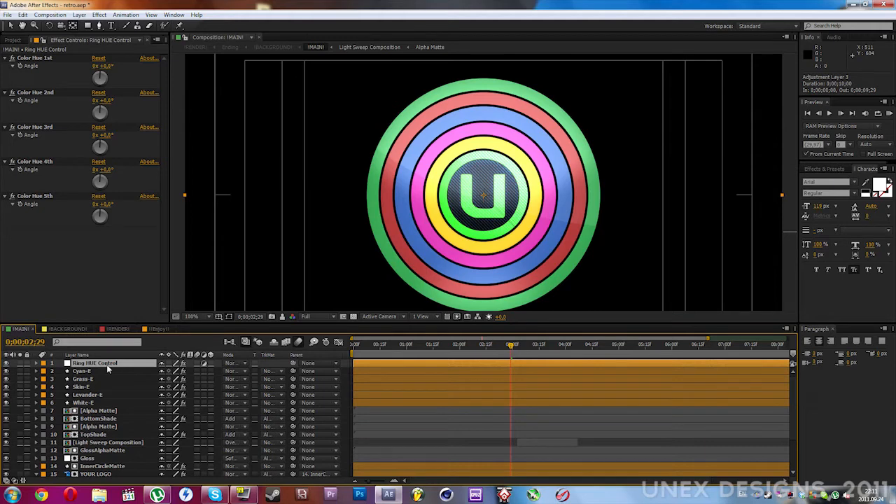
Colorize the White-E layer's Hue/Saturation effect so the outer ring turns green.
{"action": "left_click", "coordinate": [81, 369]}
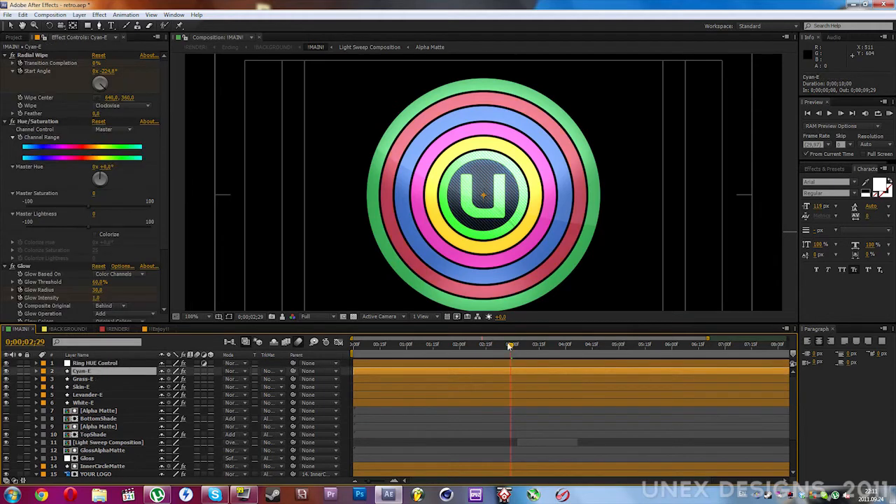
{"action": "left_click", "coordinate": [573, 345]}
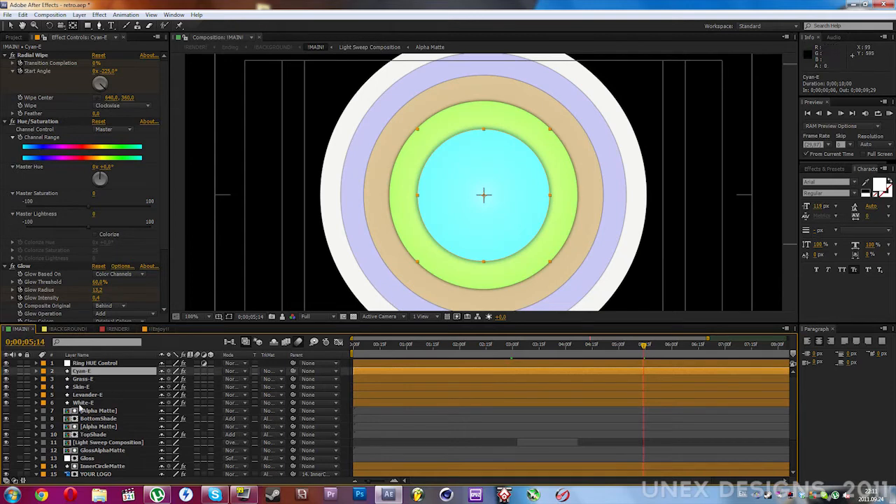
{"action": "left_click", "coordinate": [84, 403]}
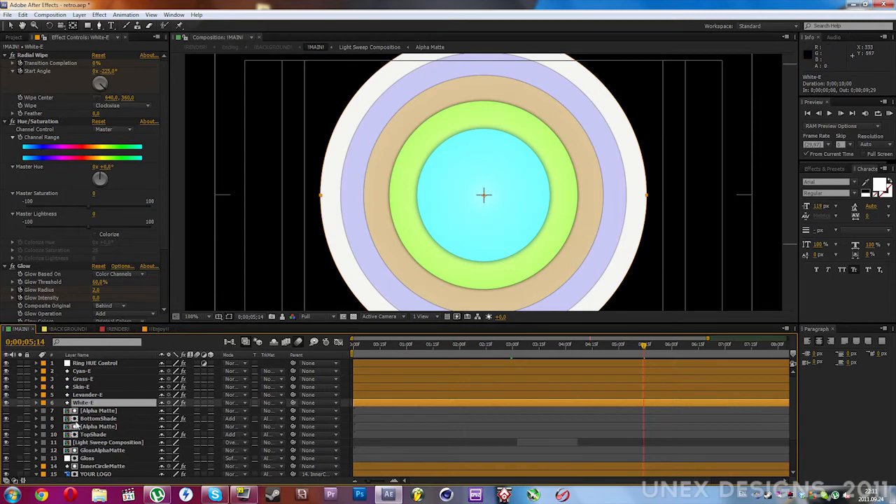
{"action": "mouse_move", "coordinate": [95, 257]}
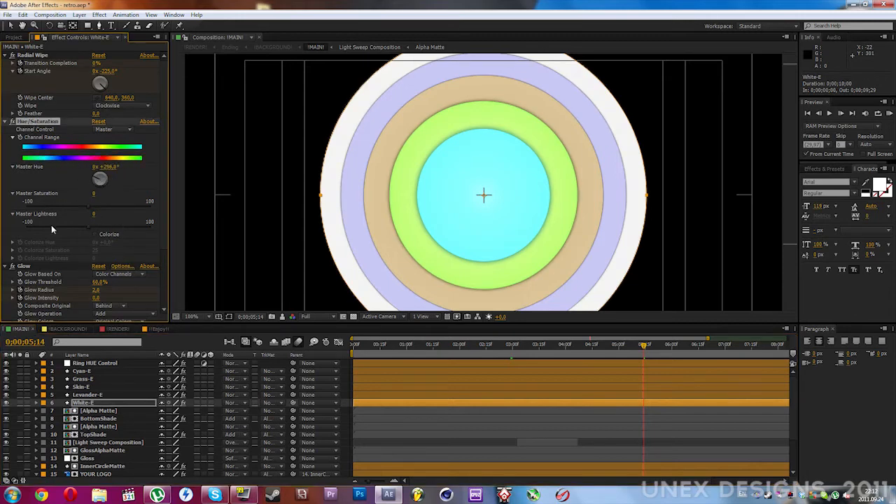
{"action": "left_click_drag", "start_coordinate": [101, 180], "coordinate": [101, 179]}
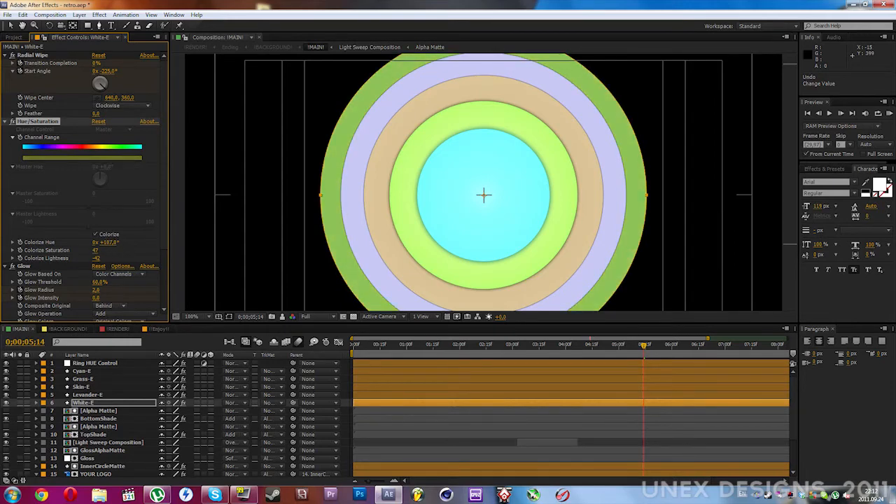
Review the ring colours on the Cyan-1 layer and switch to the BACKGROUND composition.
{"action": "left_click", "coordinate": [81, 369]}
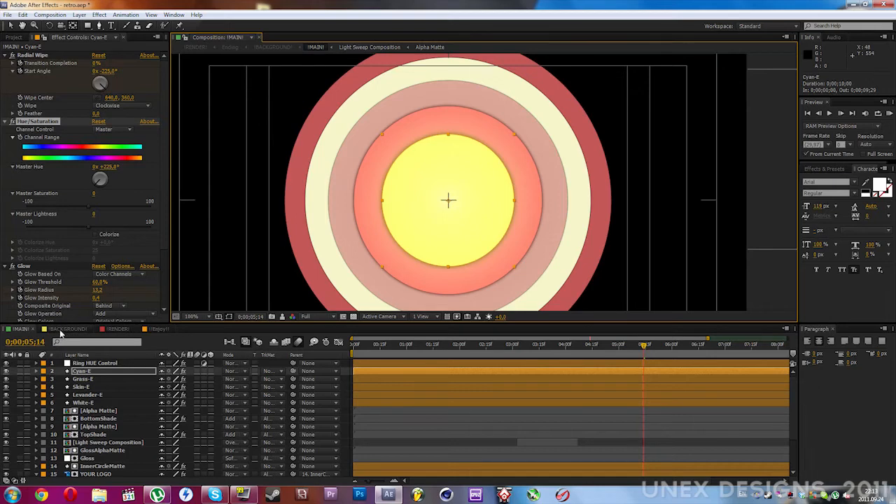
{"action": "left_click", "coordinate": [67, 329]}
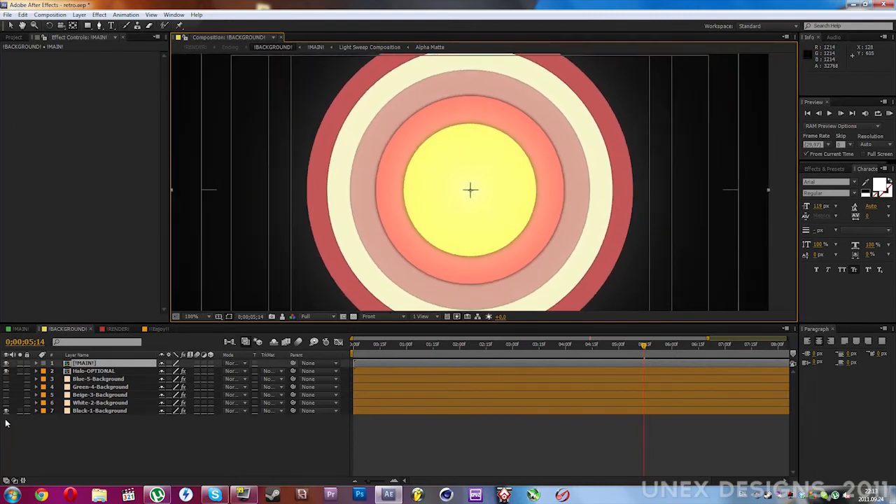
Toggle the Black, Green and Blue layers off so the White background shows, then return to RENDER.
{"action": "left_click", "coordinate": [99, 410]}
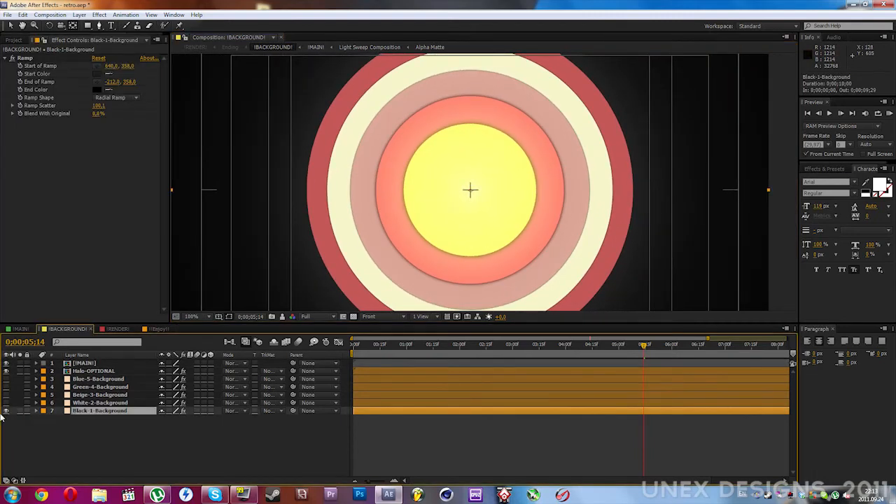
{"action": "left_click", "coordinate": [100, 403]}
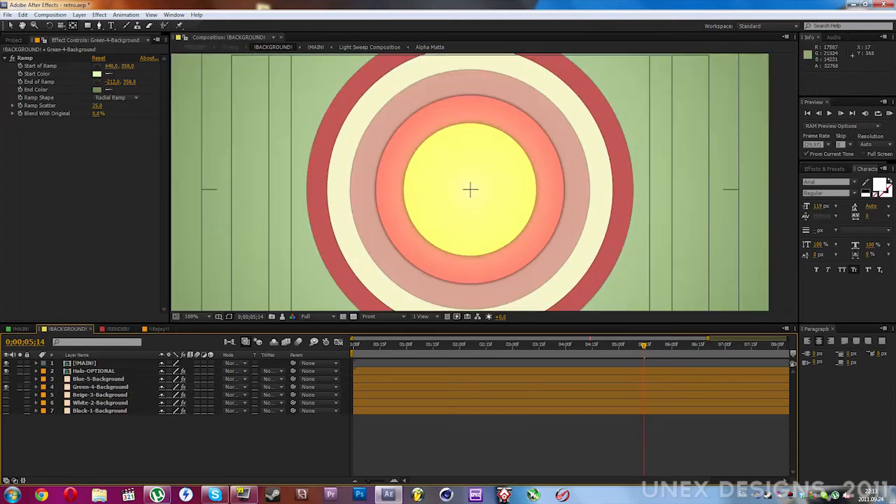
{"action": "left_click", "coordinate": [99, 378]}
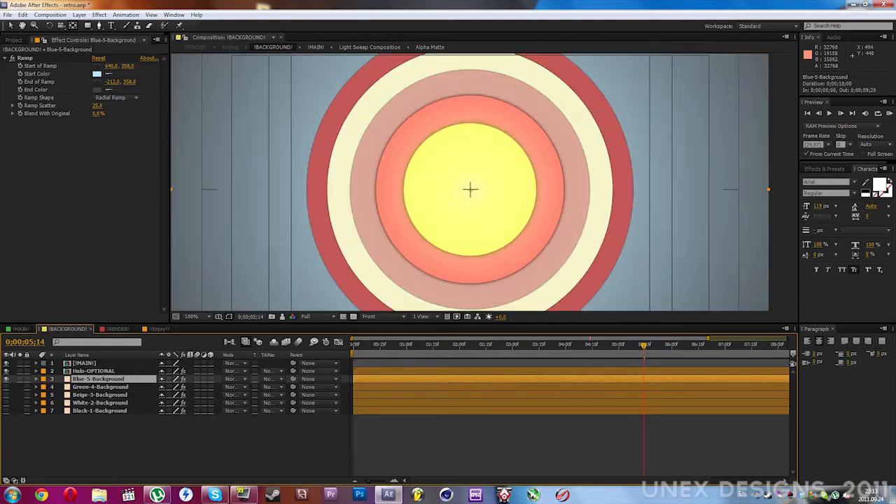
{"action": "left_click", "coordinate": [99, 403]}
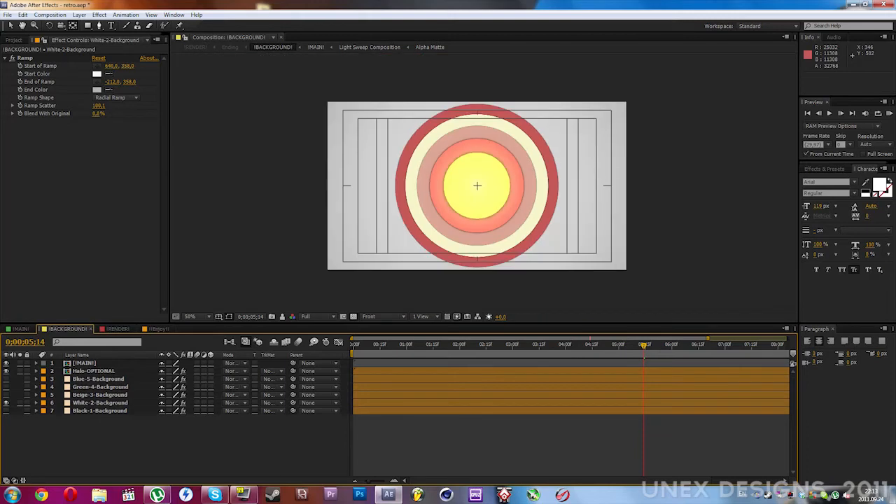
{"action": "left_click", "coordinate": [190, 316]}
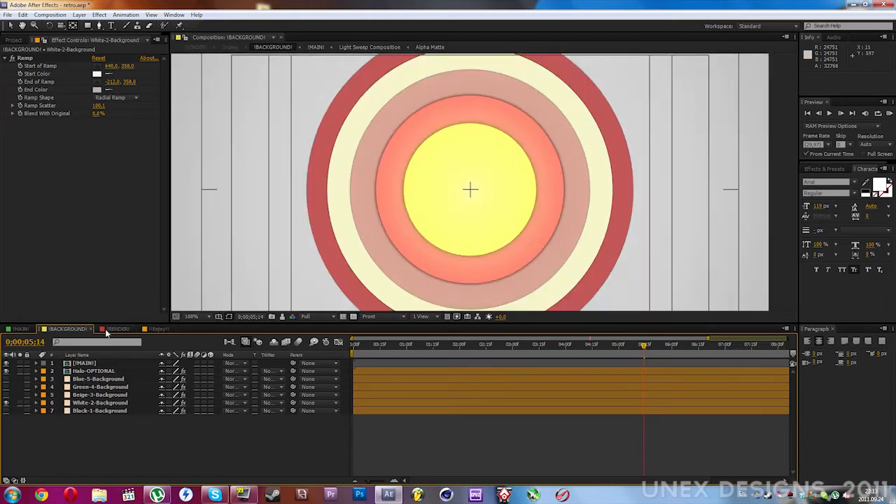
{"action": "left_click", "coordinate": [118, 328]}
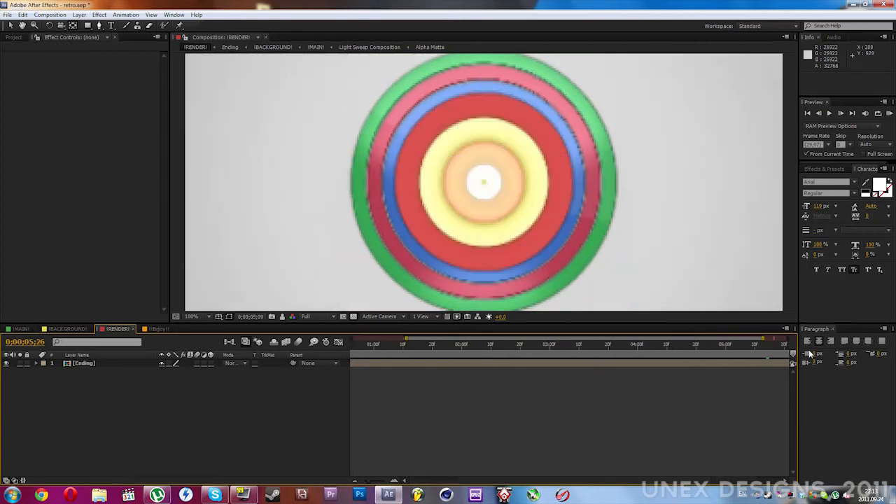
Add the RENDER composition to the render queue via Composition > Add to Render Queue.
{"action": "left_click", "coordinate": [656, 342]}
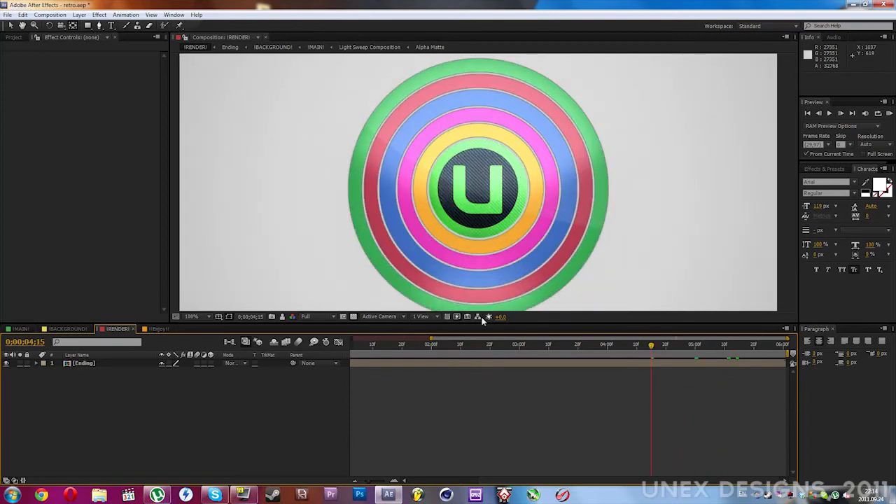
{"action": "left_click", "coordinate": [50, 14]}
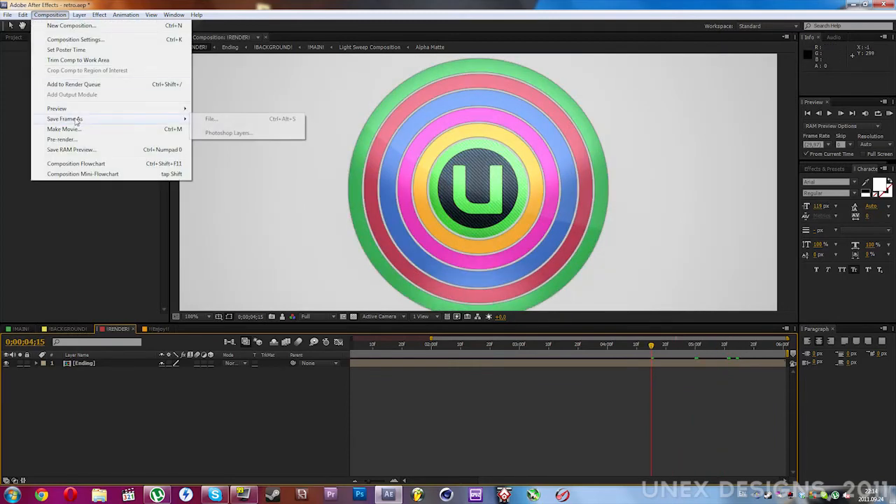
{"action": "left_click", "coordinate": [73, 84]}
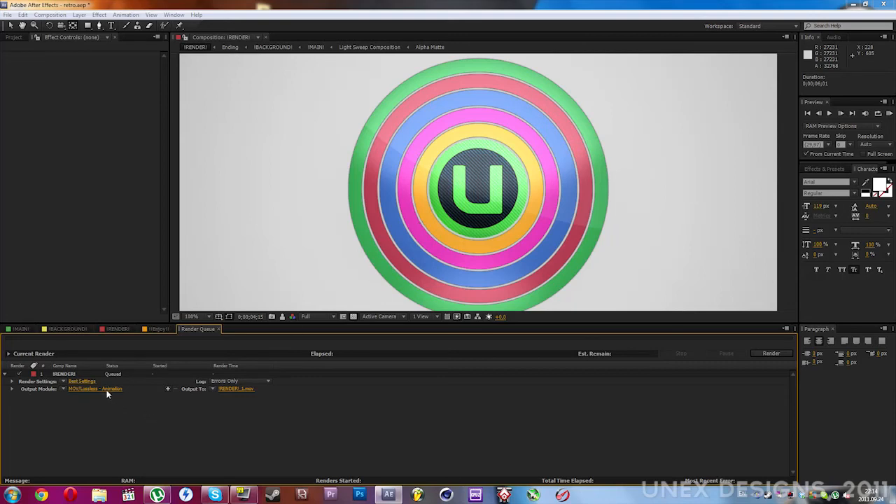
Set the output module to QuickTime with the H.264 video codec and confirm.
{"action": "left_click", "coordinate": [95, 389]}
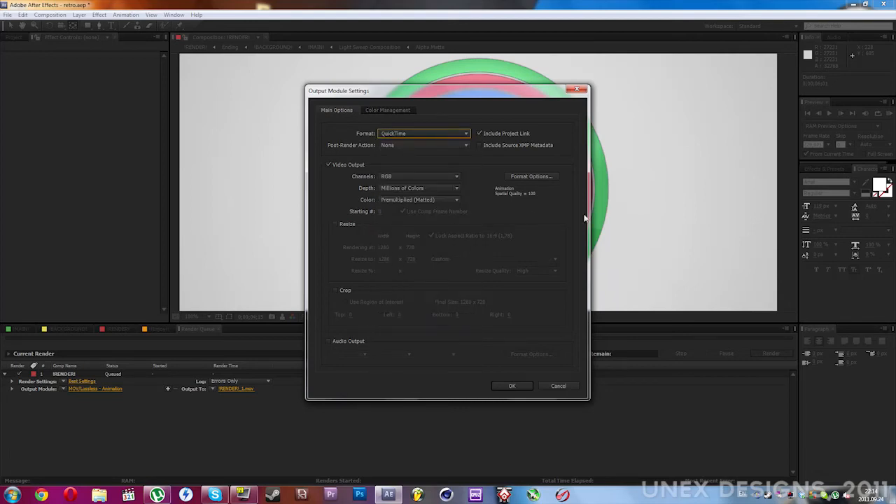
{"action": "left_click", "coordinate": [530, 176]}
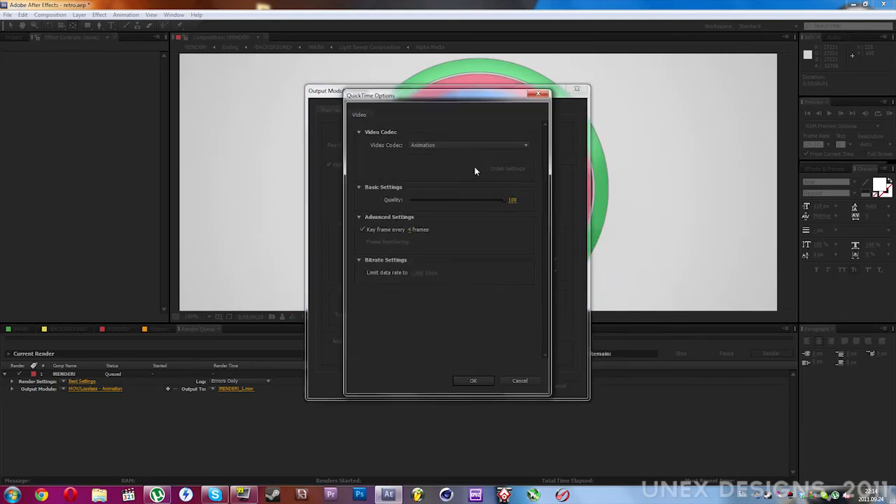
{"action": "left_click", "coordinate": [468, 144]}
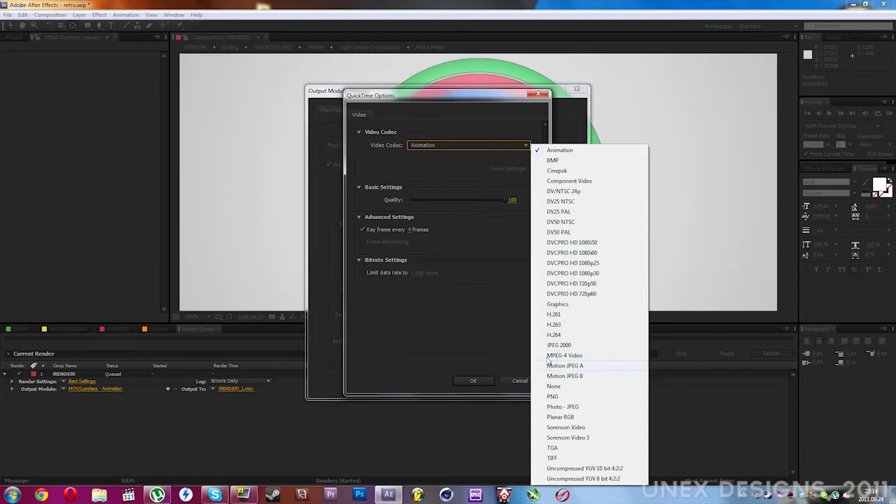
{"action": "left_click", "coordinate": [555, 333]}
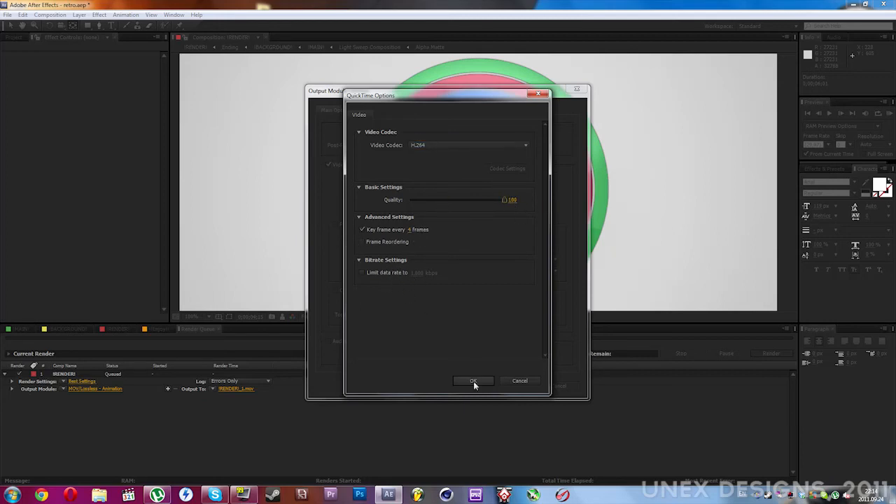
{"action": "left_click", "coordinate": [473, 381]}
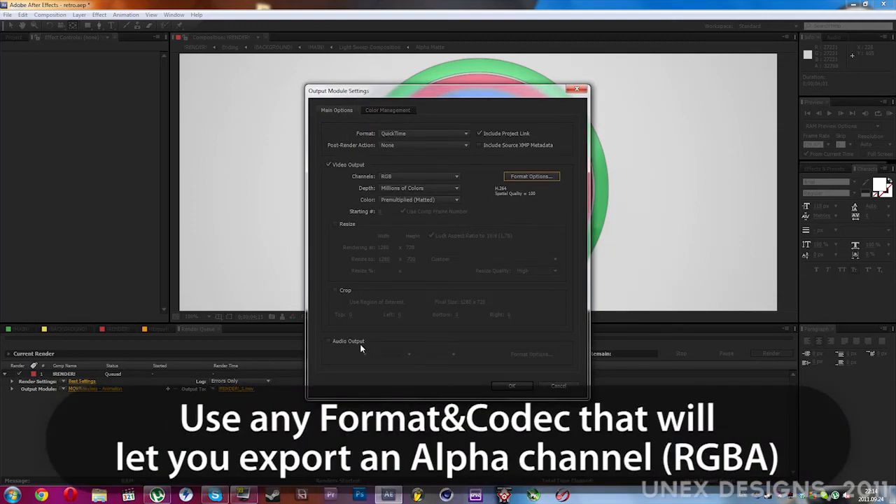
{"action": "left_click", "coordinate": [513, 386]}
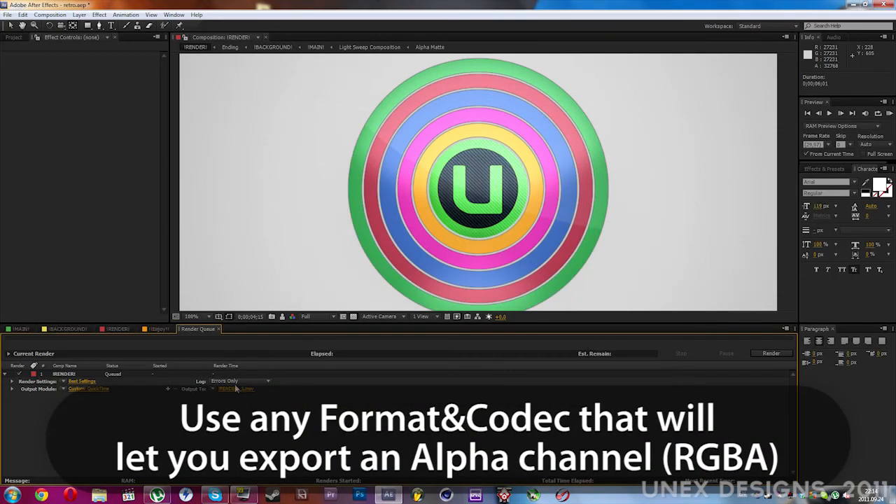
Name the output file RetroIntro and start rendering the queue.
{"action": "left_click", "coordinate": [235, 390]}
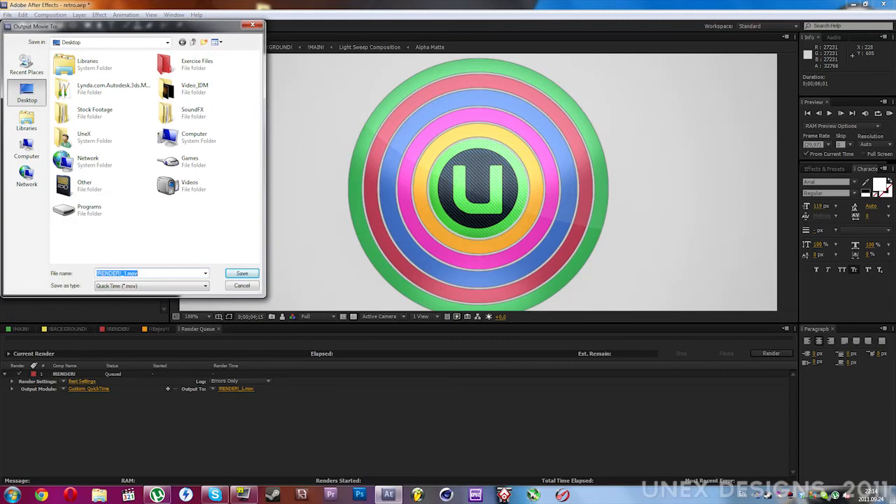
{"action": "type", "text": "RetroIntro"}
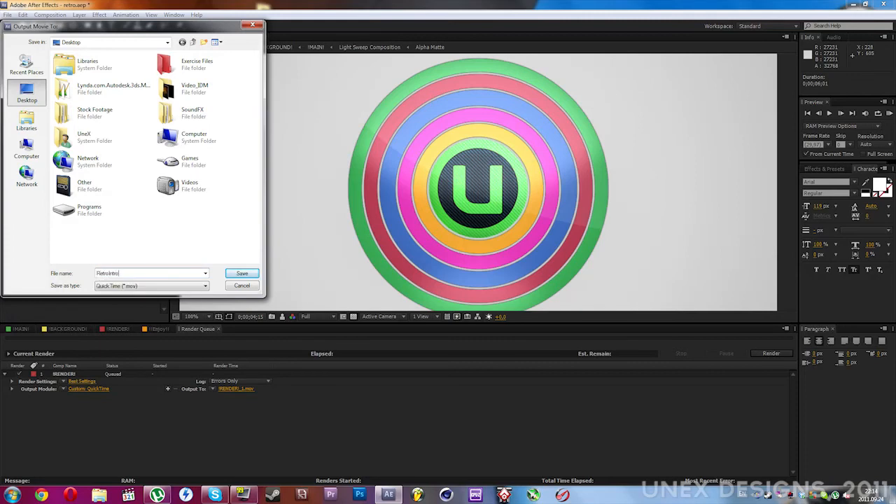
{"action": "left_click", "coordinate": [241, 273]}
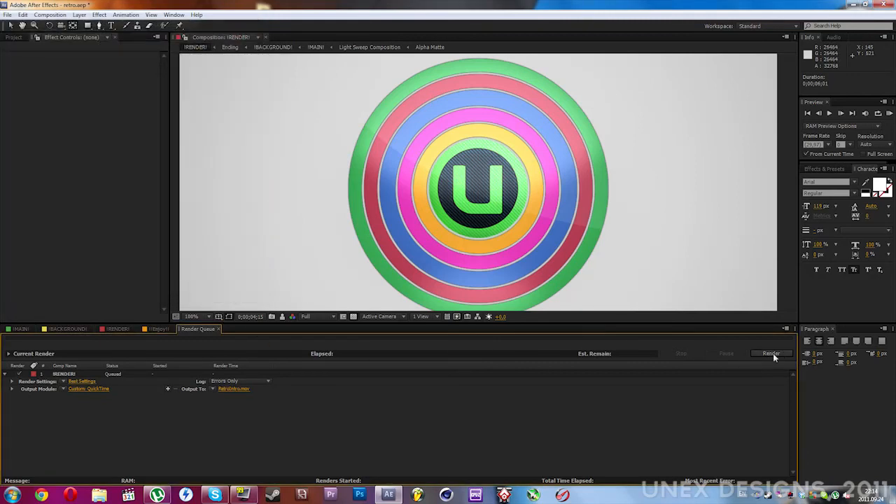
{"action": "left_click", "coordinate": [770, 353]}
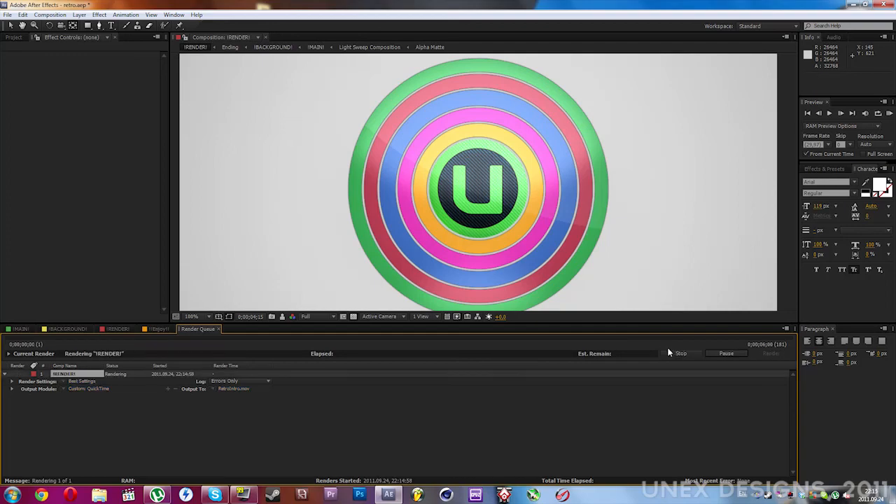